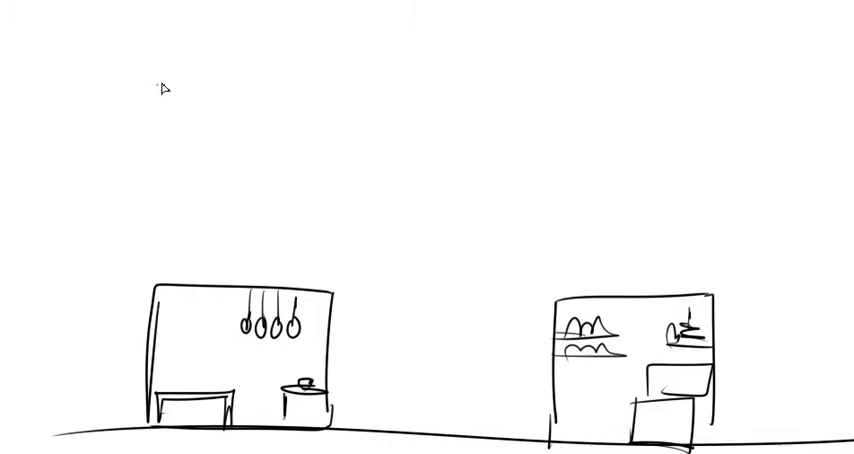
mouse_move(164, 62)
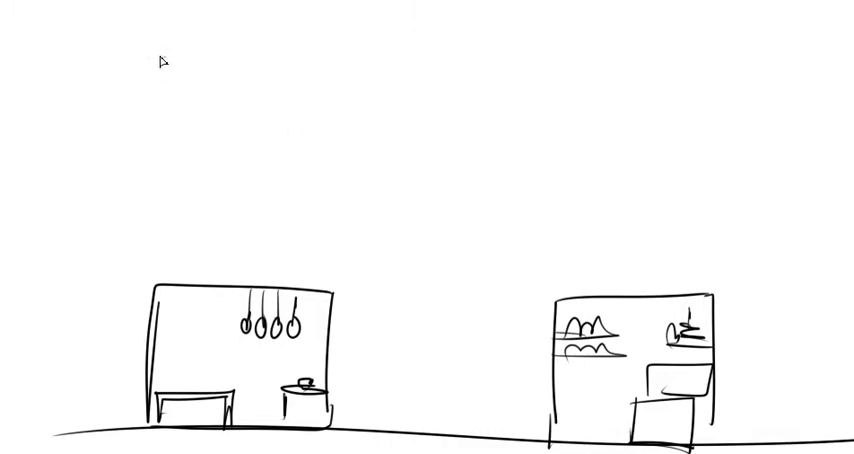